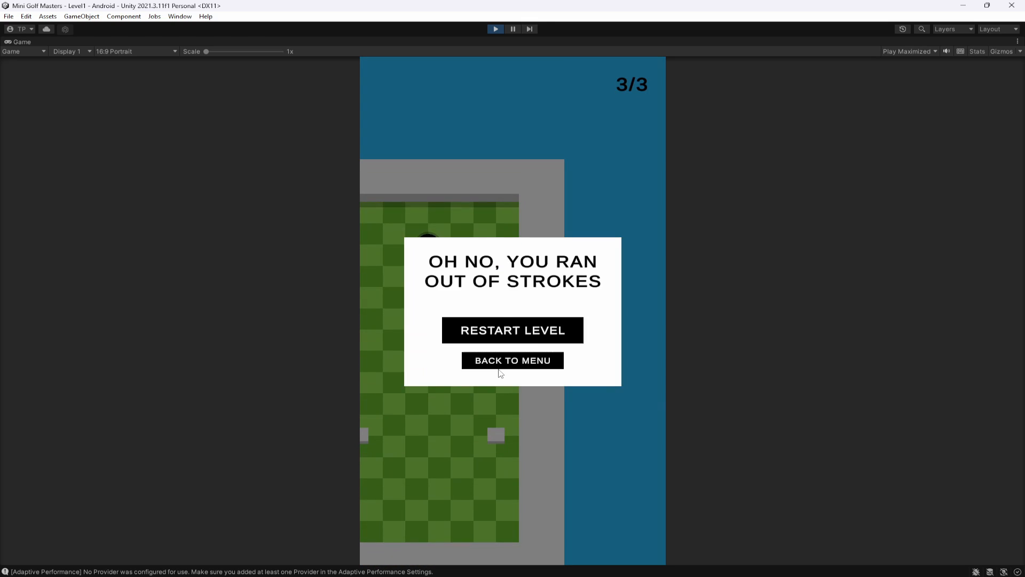
- Restart the mini golf level from the out-of-strokes panel, resetting the counter to 1/3
click(512, 330)
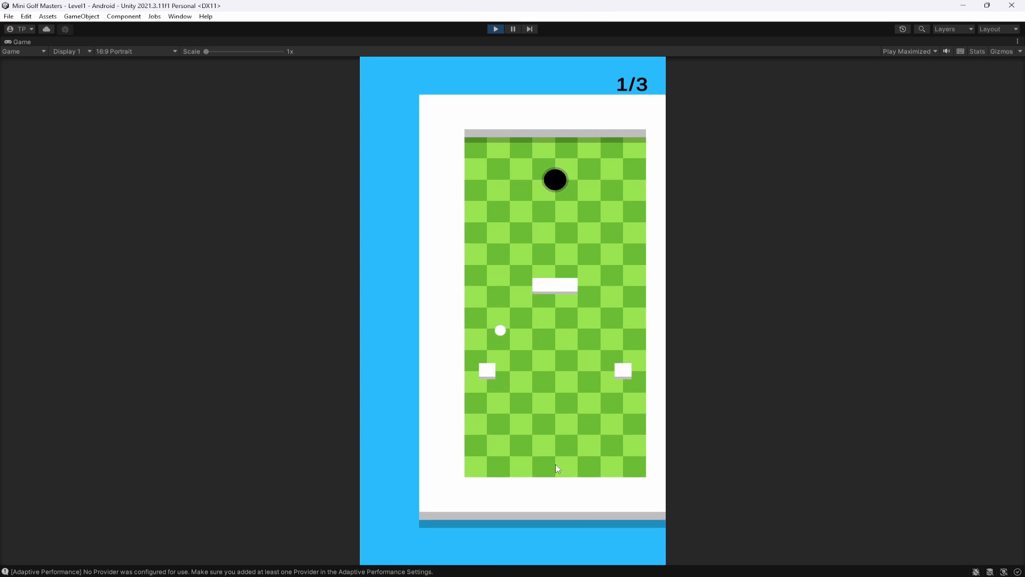